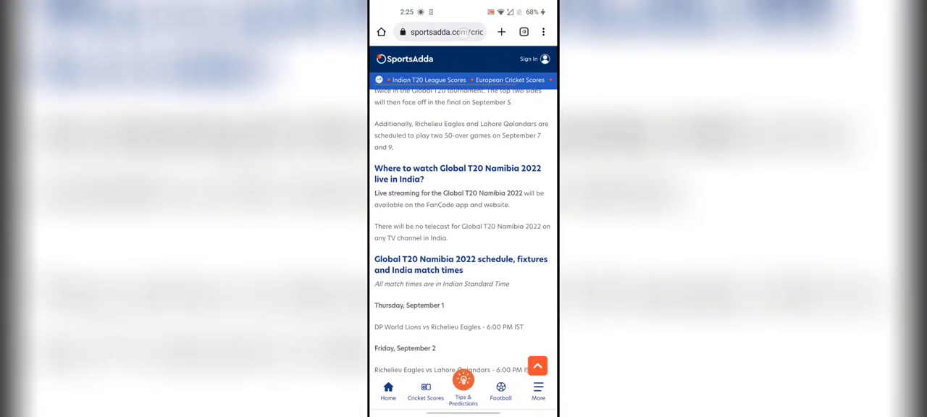
- Search 'Namibia global t20 fancode' and open FanCode's Global T20 Namibia page from the results
{"action": "left_click", "coordinate": [440, 32]}
{"action": "type", "text": "Namibia g"}
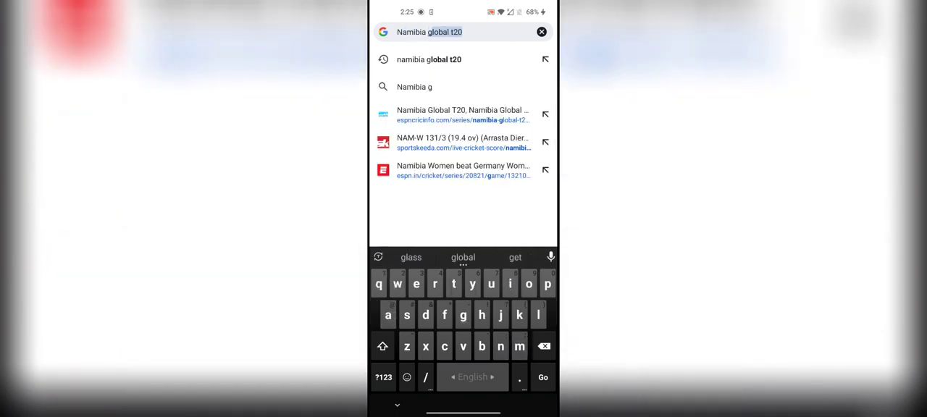
{"action": "type", "text": "famcode"}
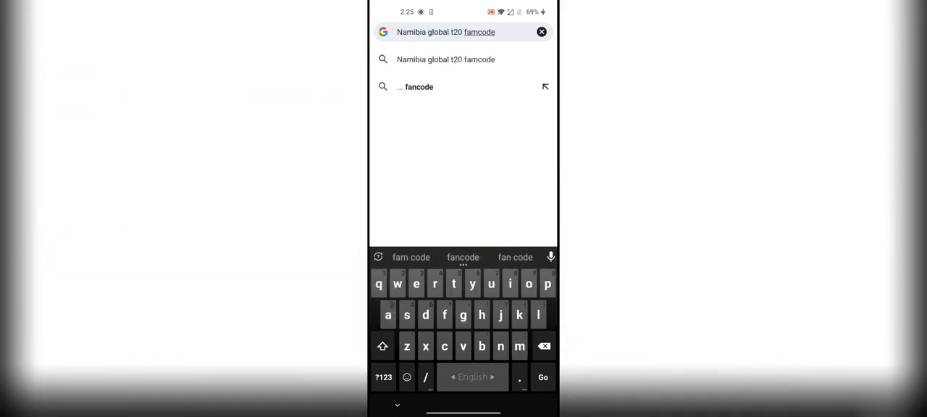
{"action": "left_click", "coordinate": [543, 377]}
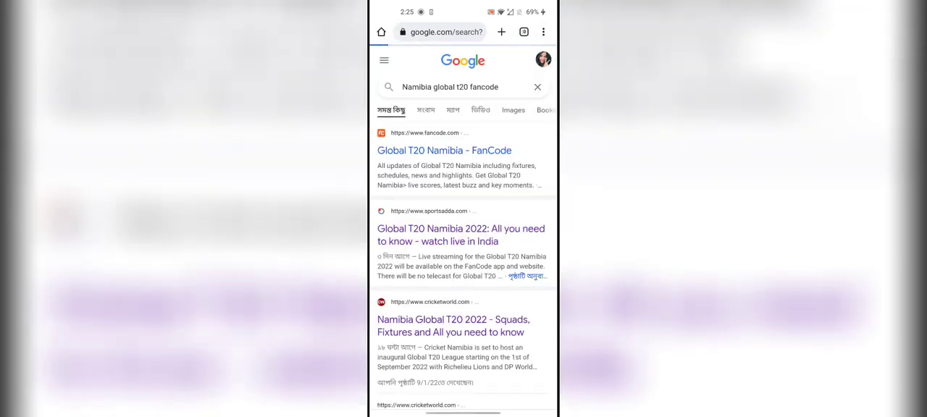
{"action": "left_click", "coordinate": [444, 151]}
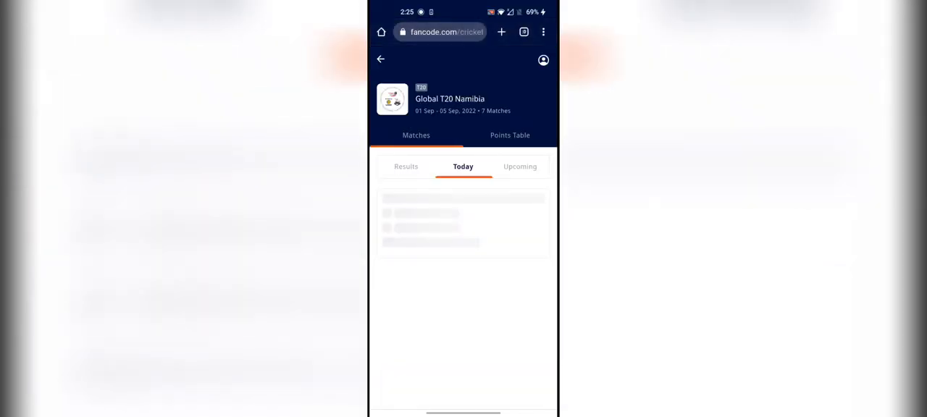